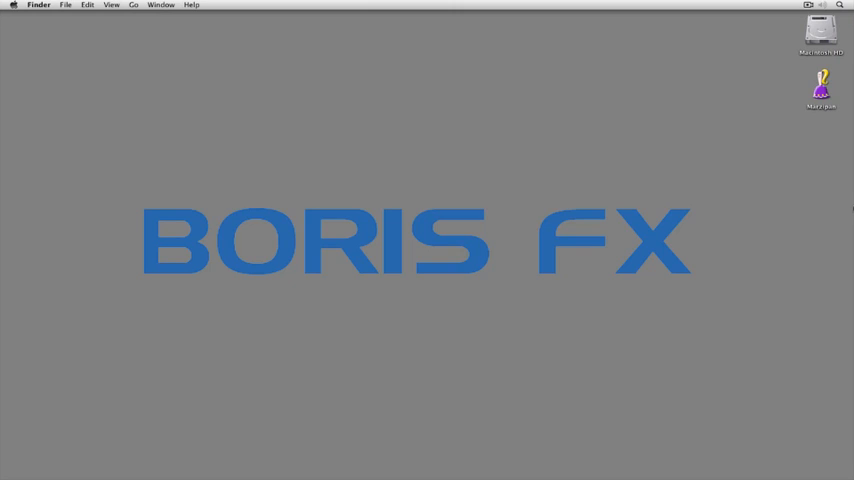
Enable variable-speed strobe motion updating every 7 frames on the tomato clip, then create and render.
key(cmd+tab)
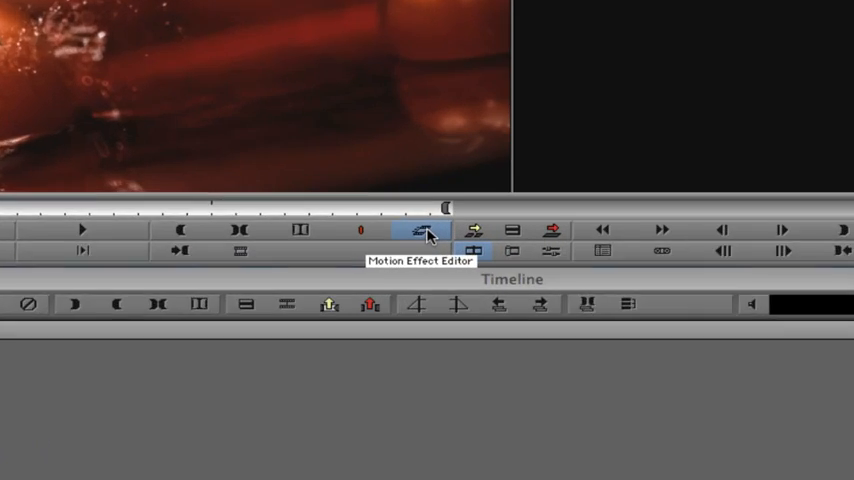
click(417, 231)
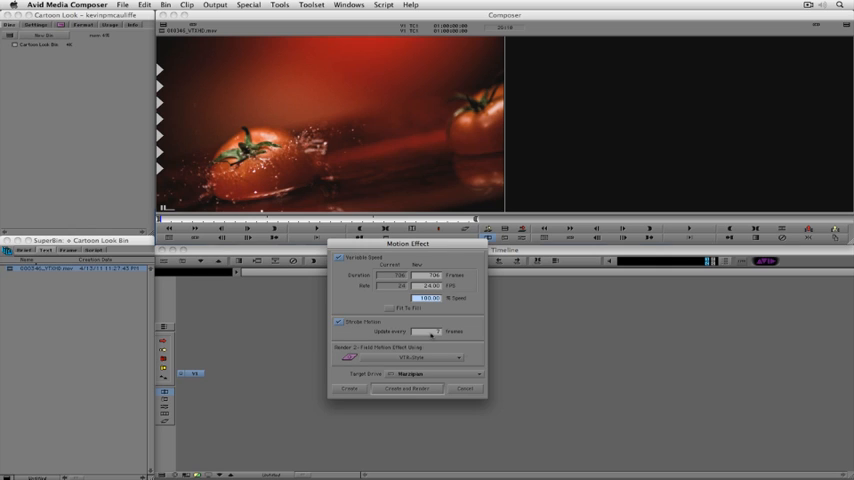
click(403, 389)
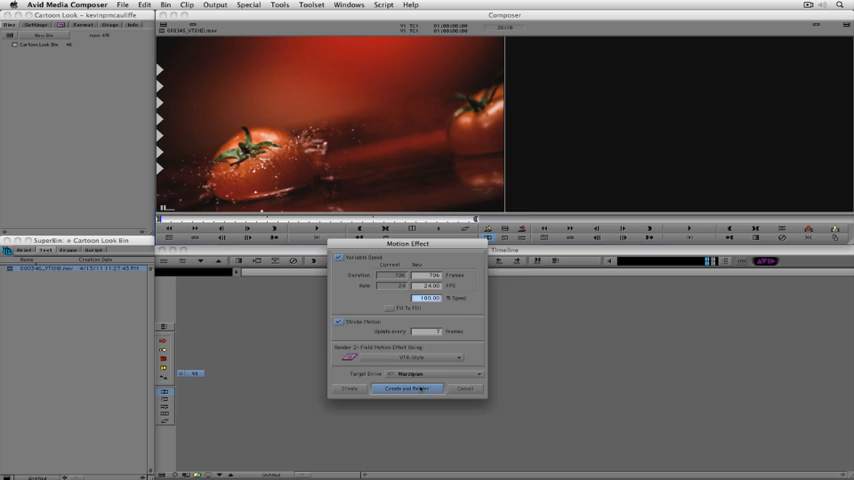
Render the Strobe 7 clip and play it in the Source monitor.
click(403, 389)
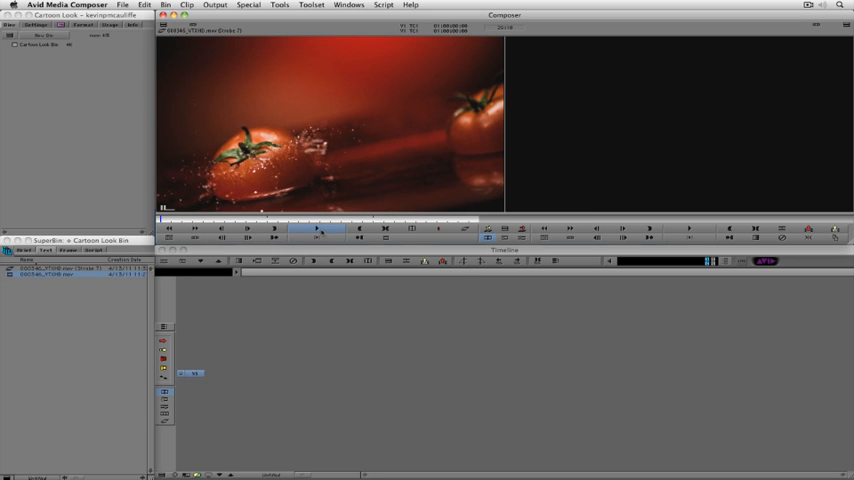
click(321, 230)
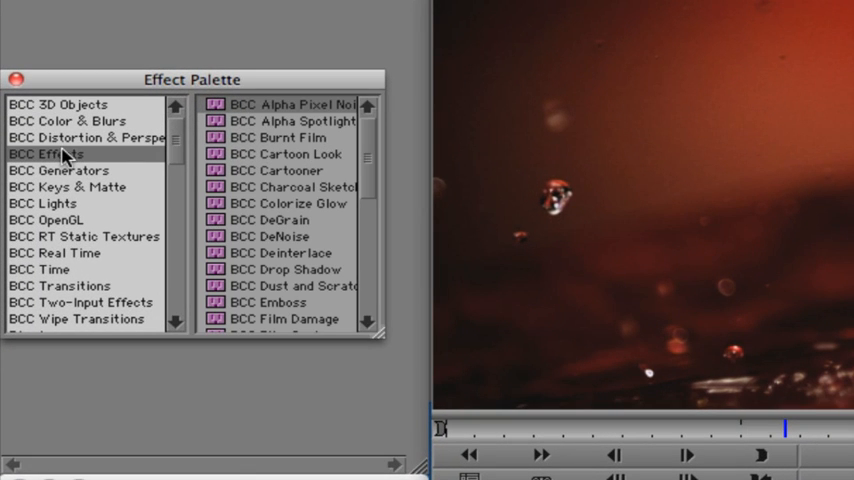
Select the BCC Effects category in the Effect Palette to list BCC Cartoon Look.
click(285, 154)
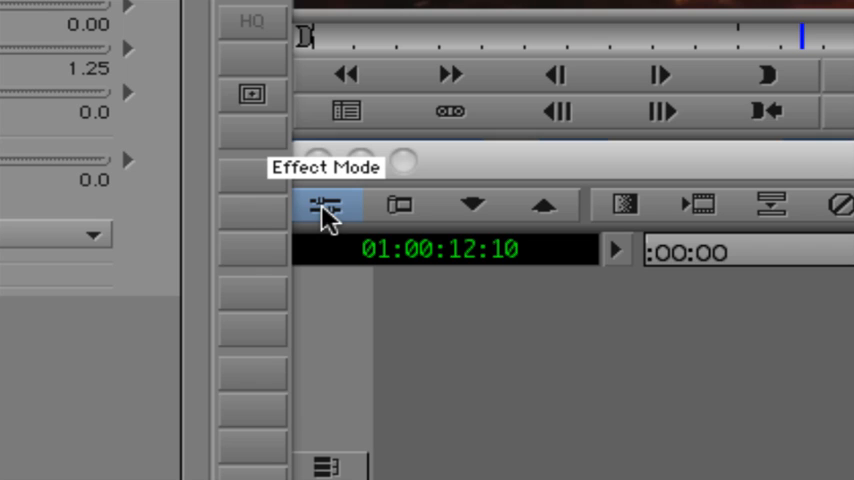
Enter Effect Mode for the BCC Cartoon Look effect on the strobe clip.
click(322, 205)
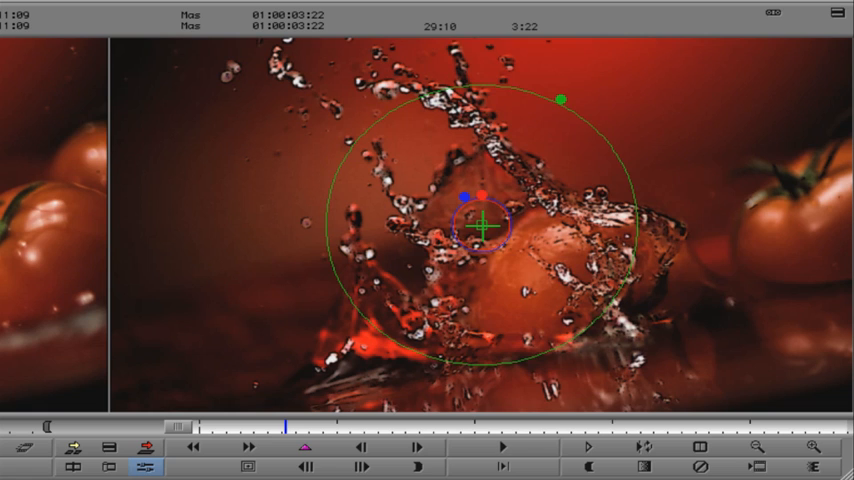
mouse_move(458, 118)
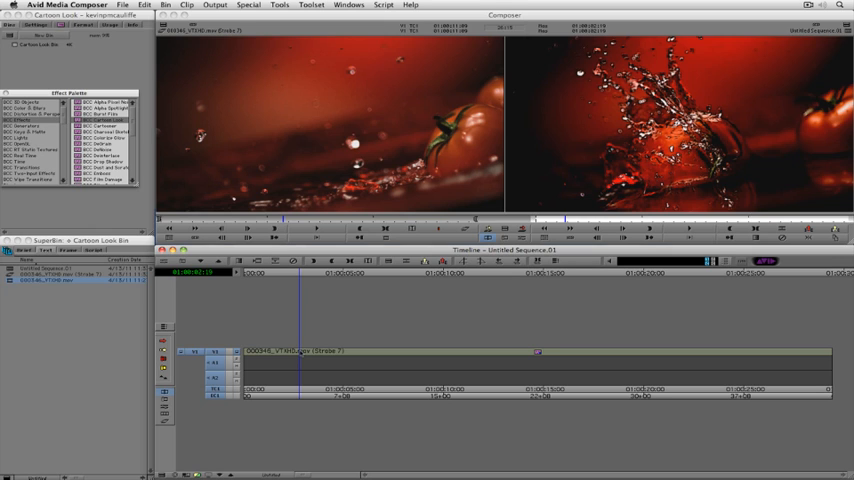
Reopen the Cartoon Look settings and set Compare Mode to Compare.
click(98, 120)
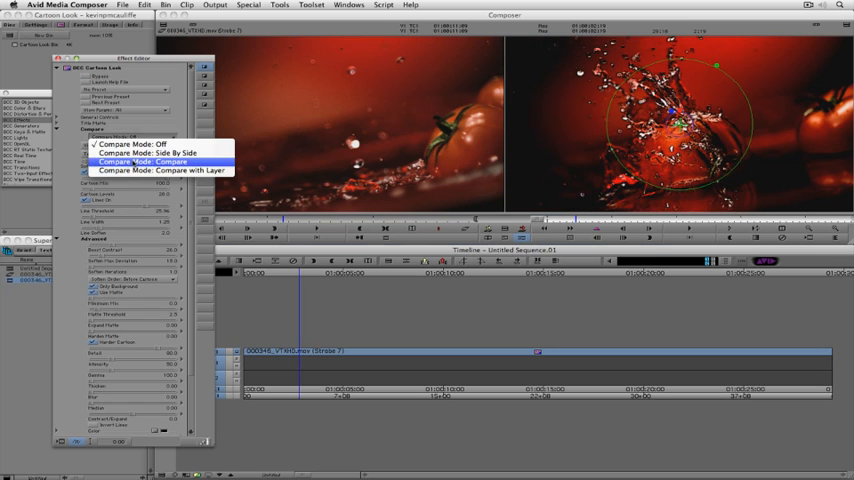
click(150, 161)
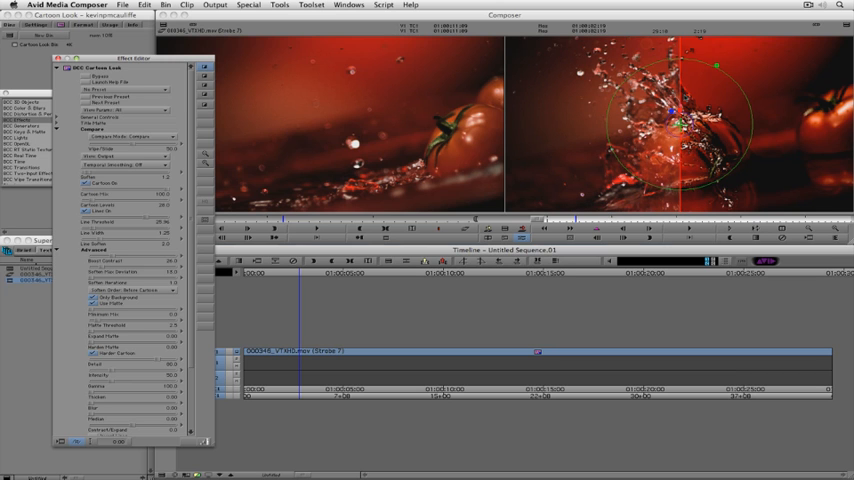